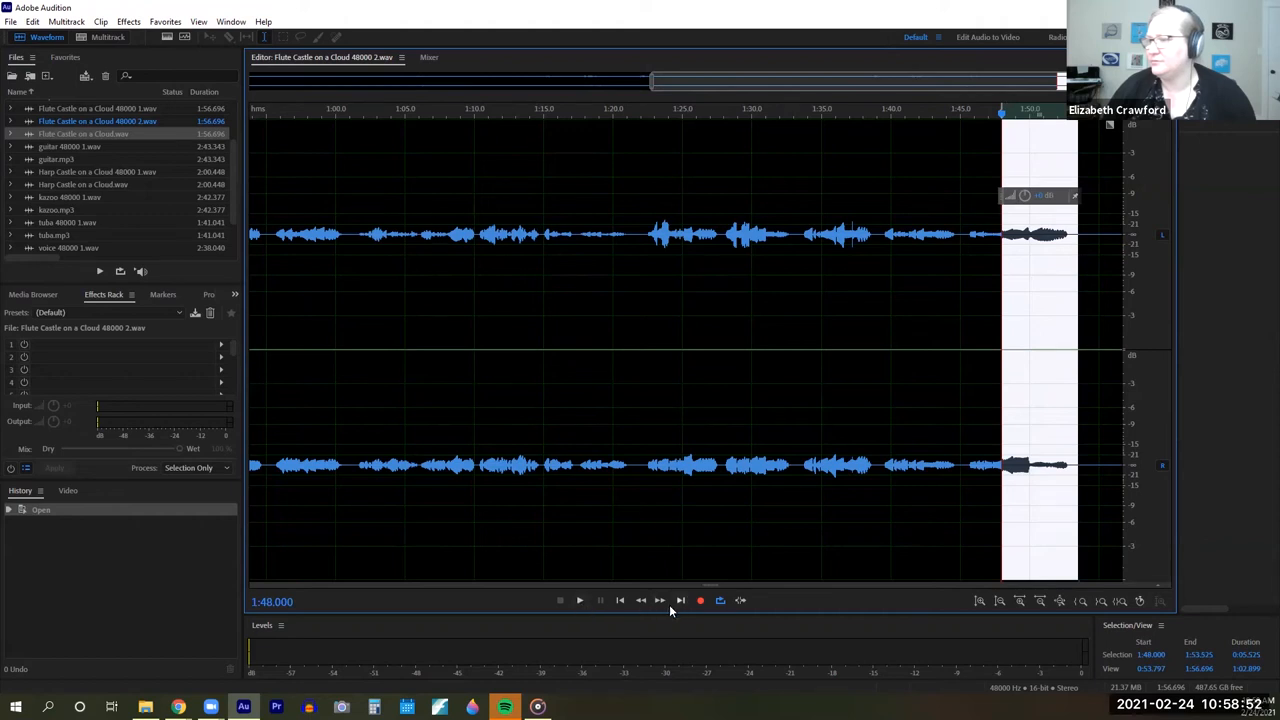
# - Play back the ending and select the final held note from 1:49.958 to 1:52.800
pyautogui.click(580, 600)
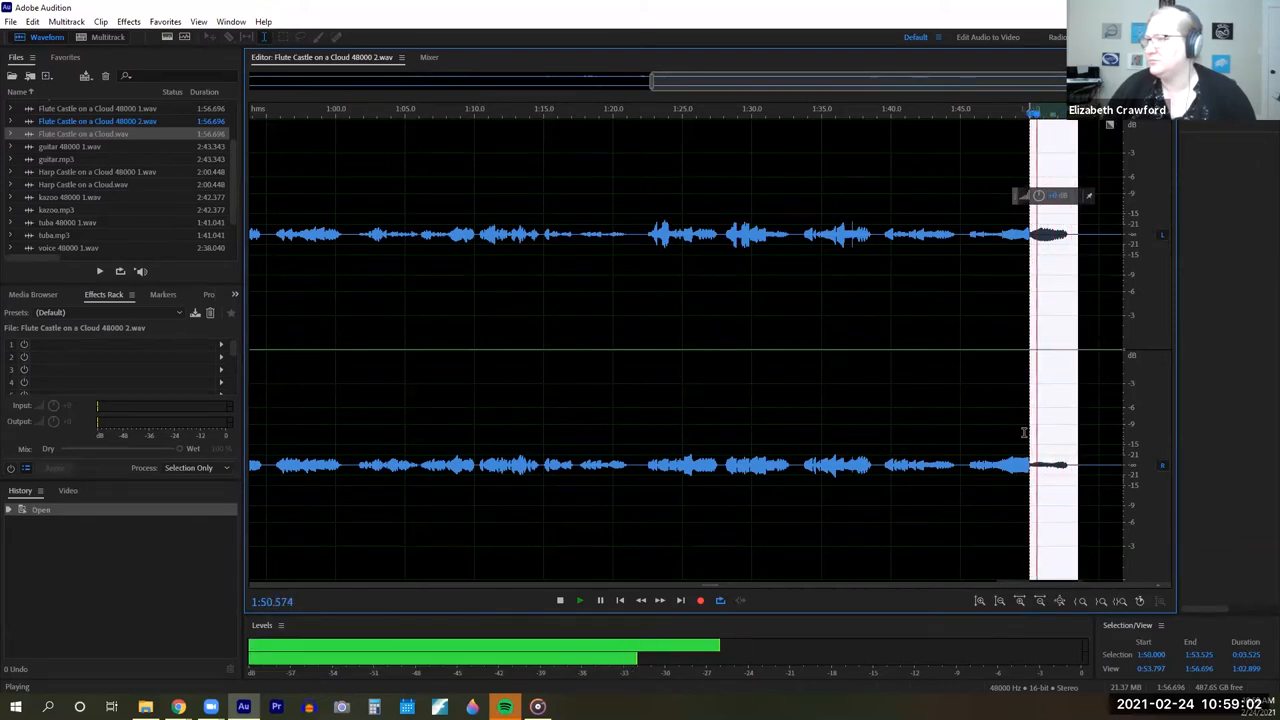
pyautogui.click(560, 600)
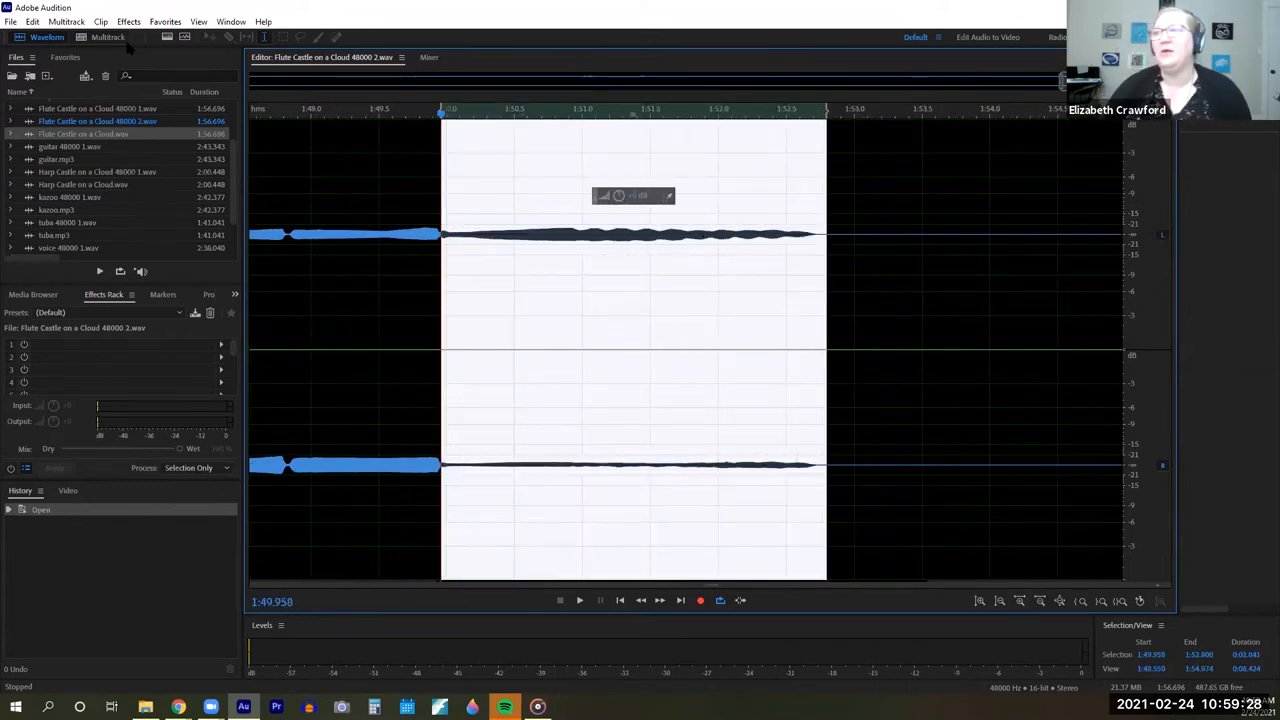
# - Apply the Fade Envelope (process) effect from Effects > Amplitude and Compression to the final note
pyautogui.click(128, 21)
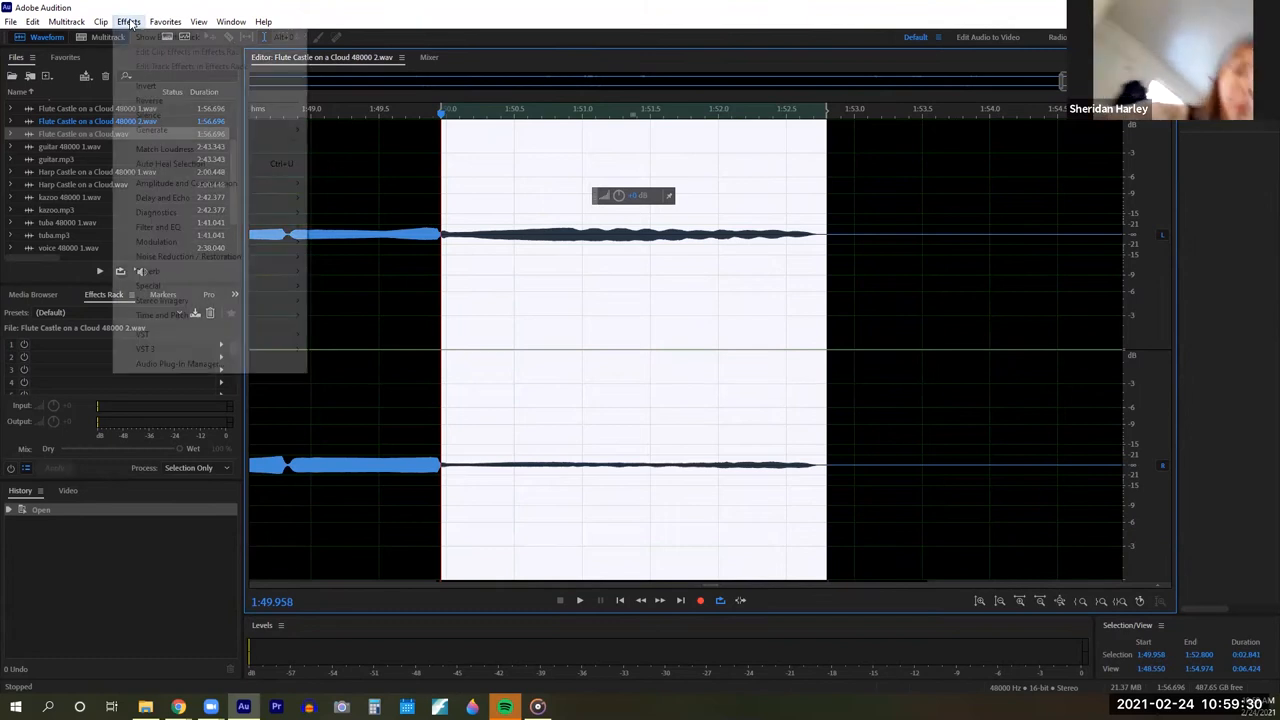
pyautogui.click(128, 21)
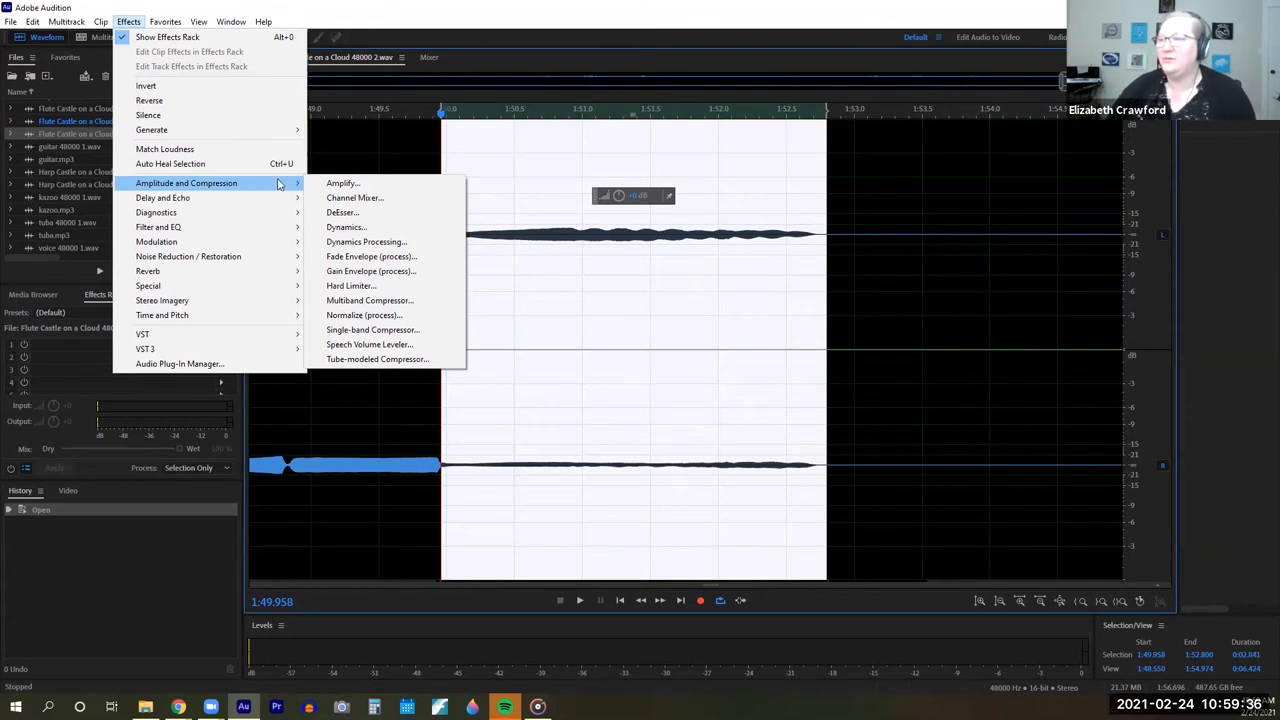
pyautogui.moveTo(370, 256)
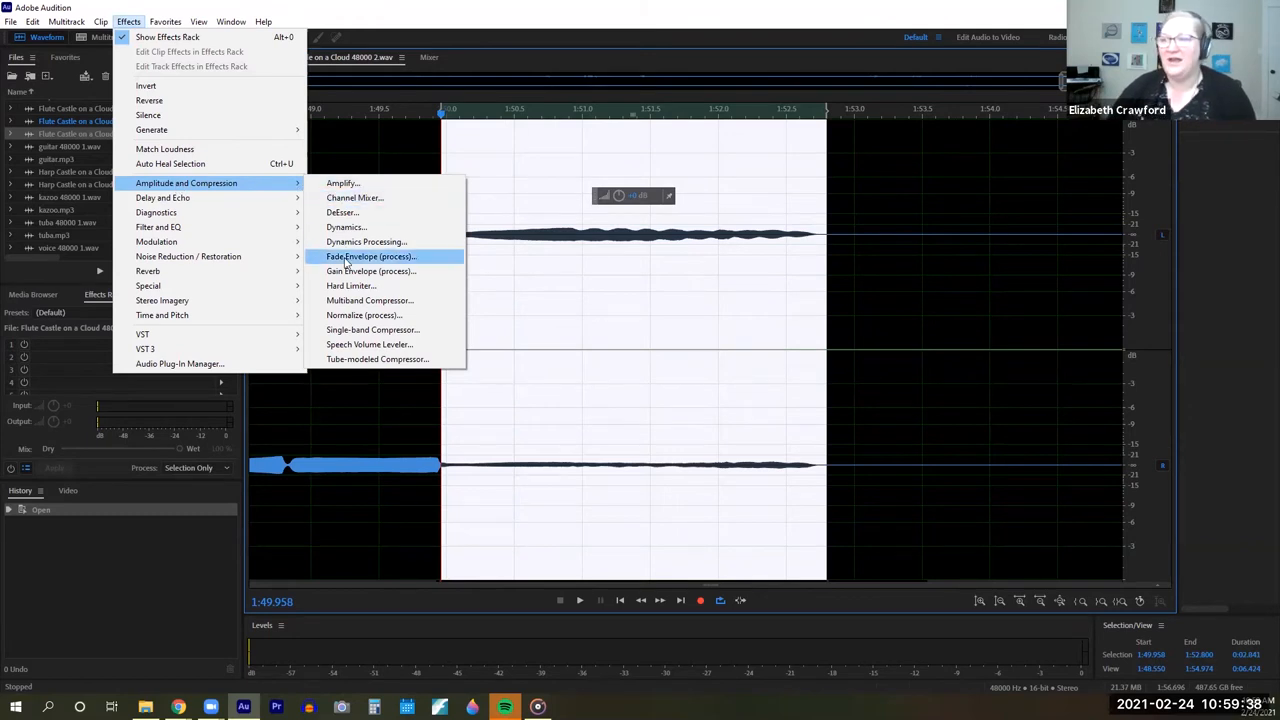
pyautogui.click(371, 256)
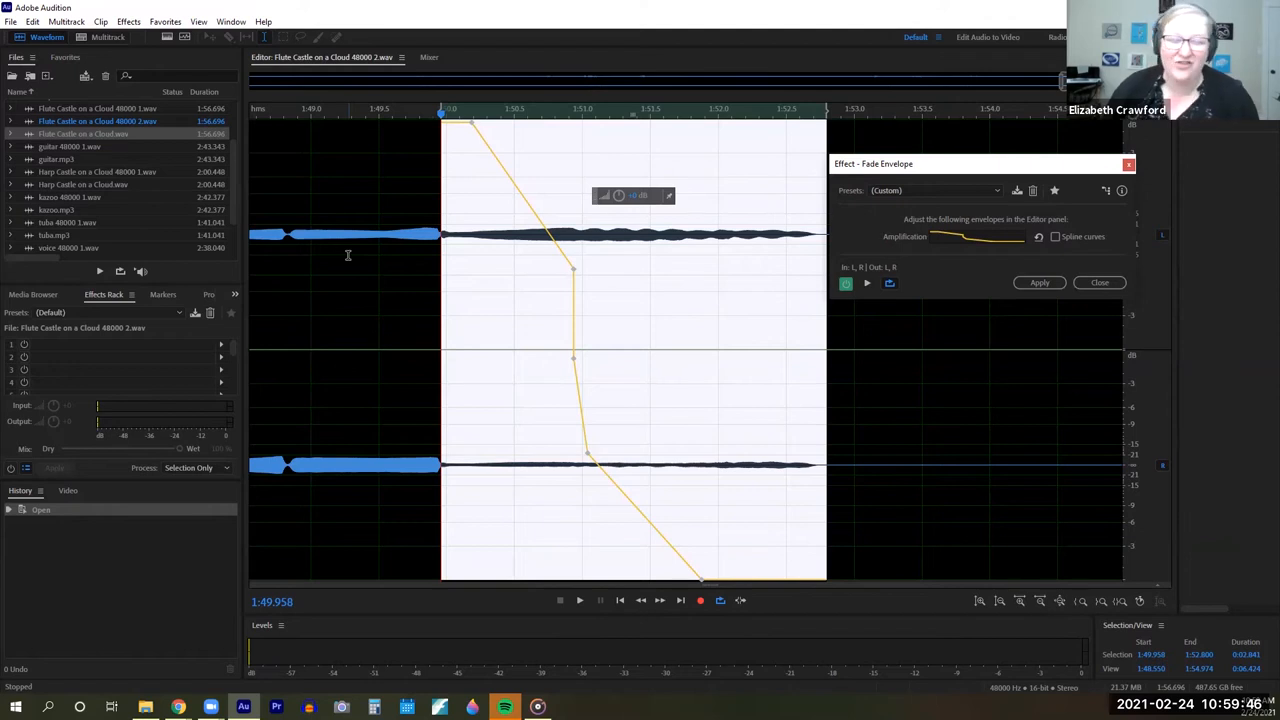
pyautogui.moveTo(393, 238)
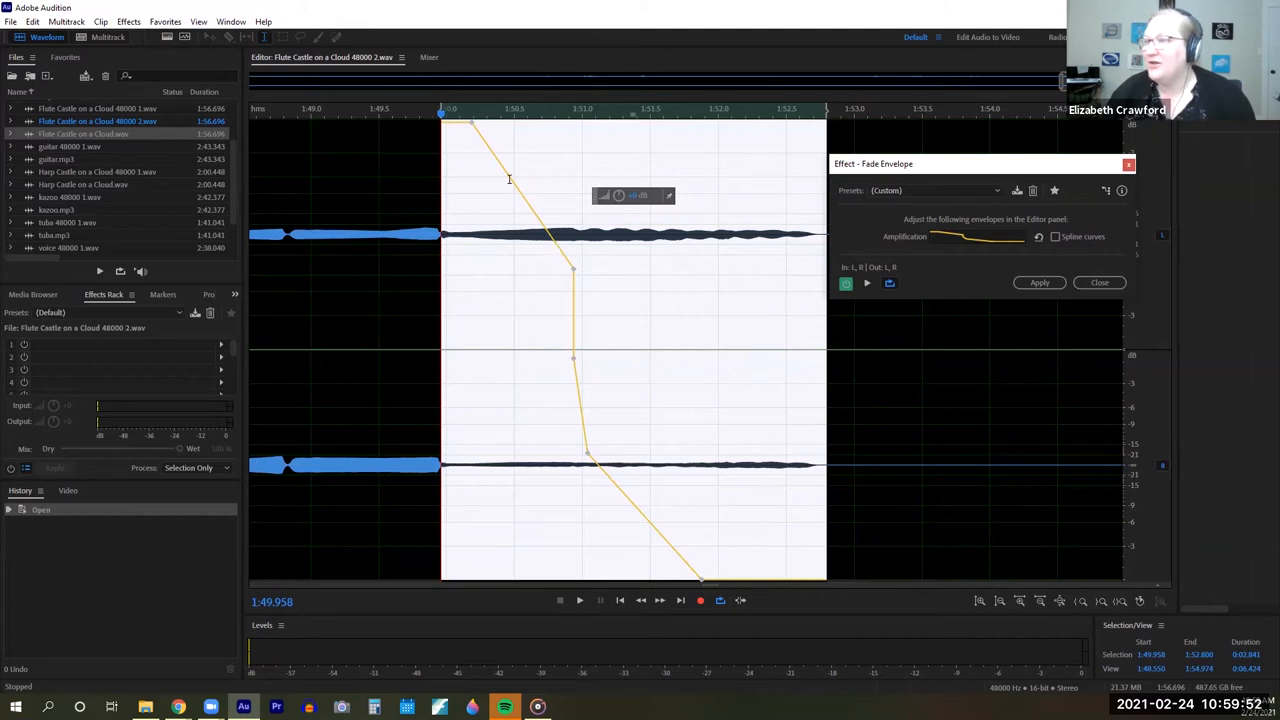
pyautogui.moveTo(555, 378)
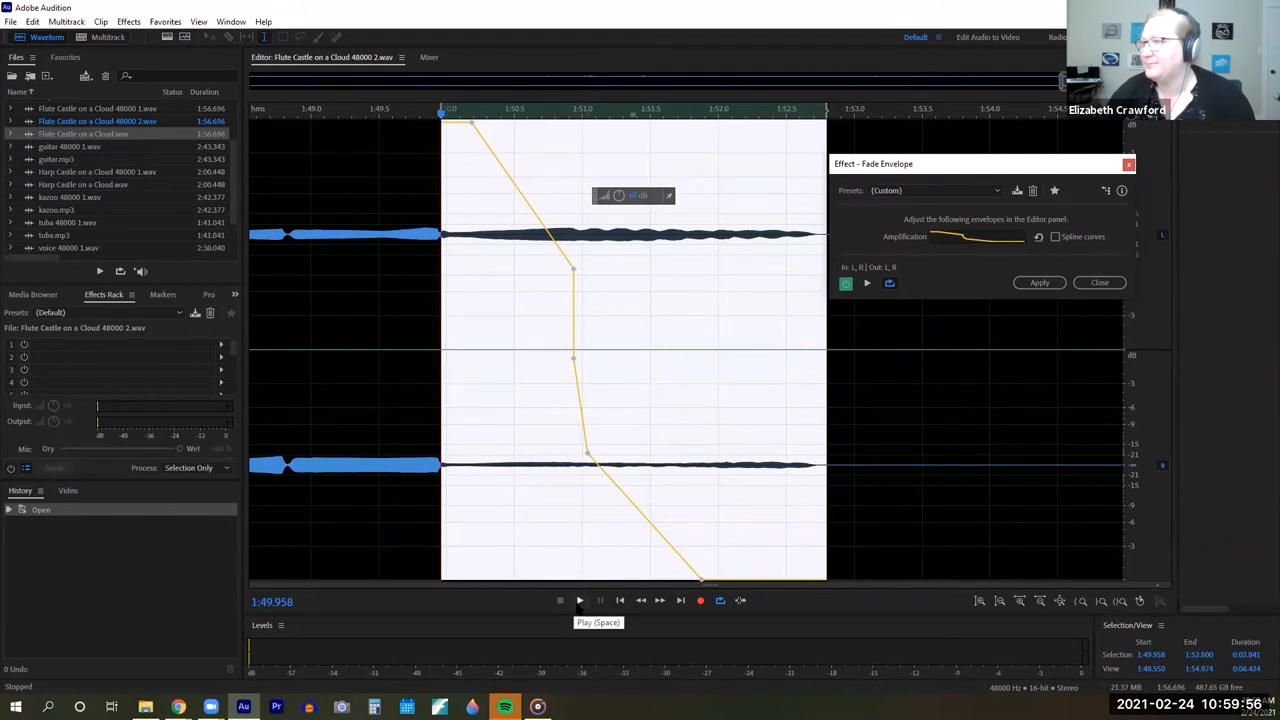
# - Play the selected final note and preview it with the fade applied
pyautogui.click(579, 600)
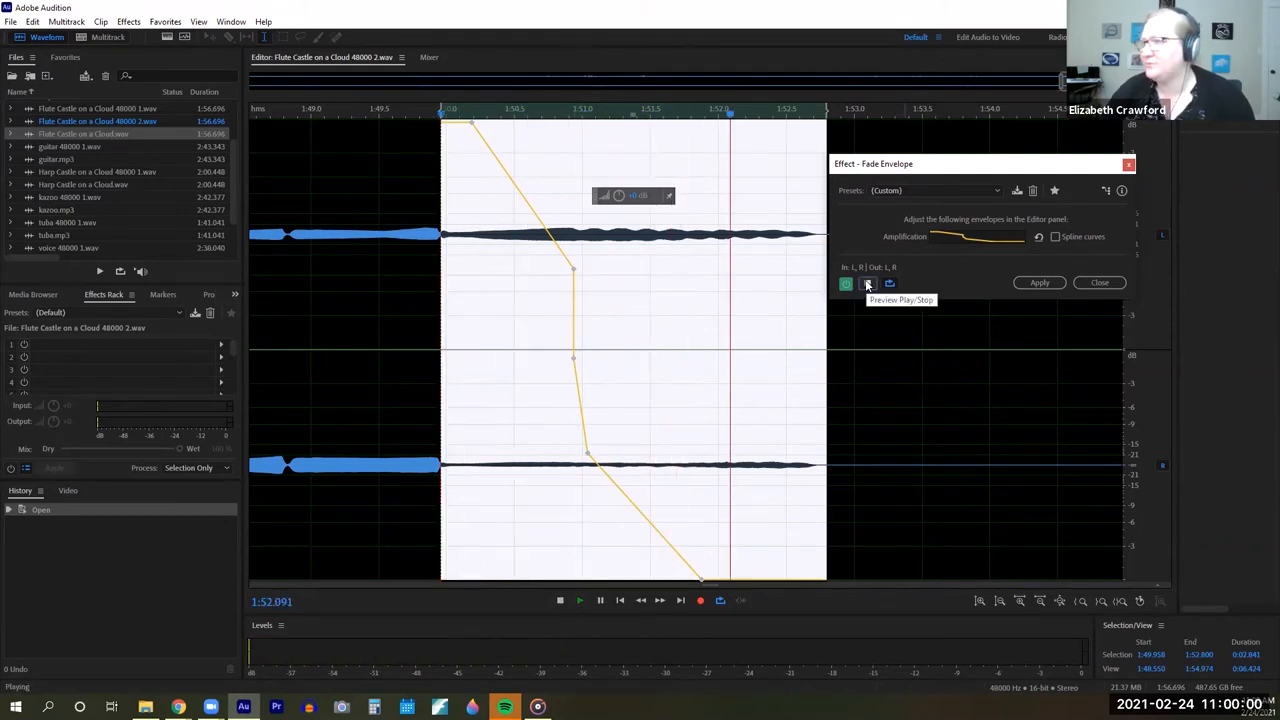
pyautogui.click(867, 283)
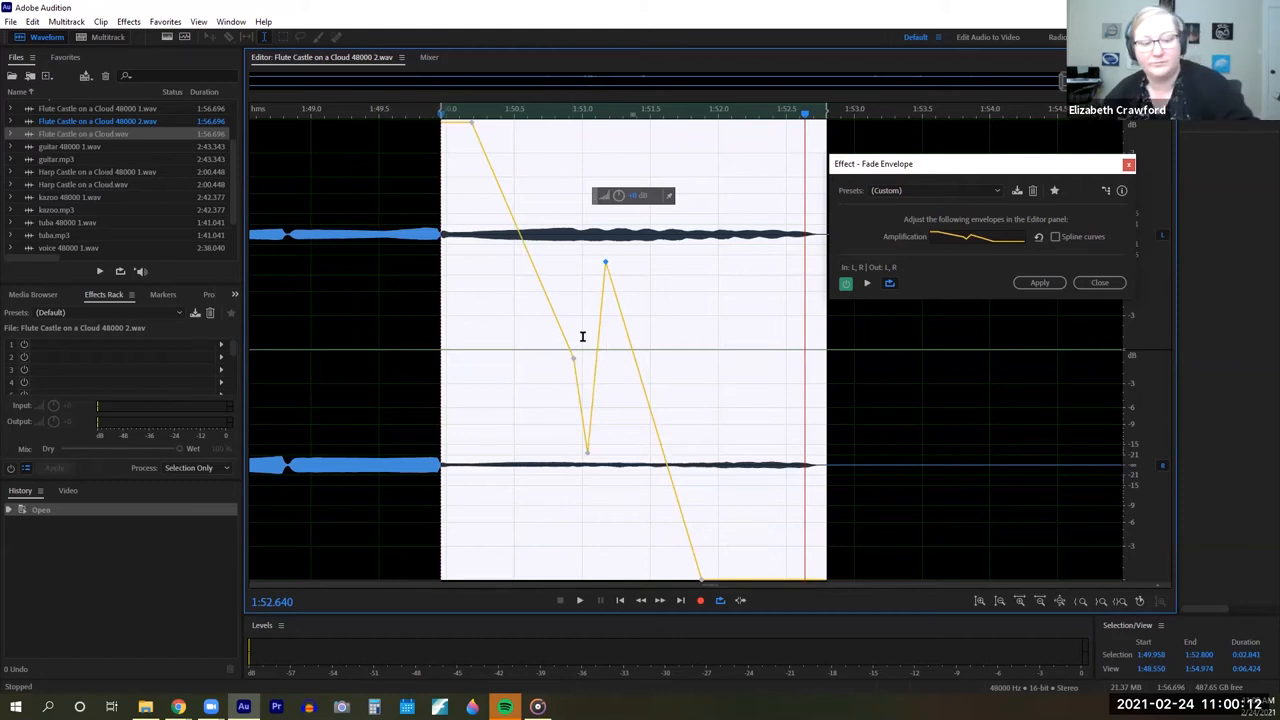
pyautogui.moveTo(953, 163)
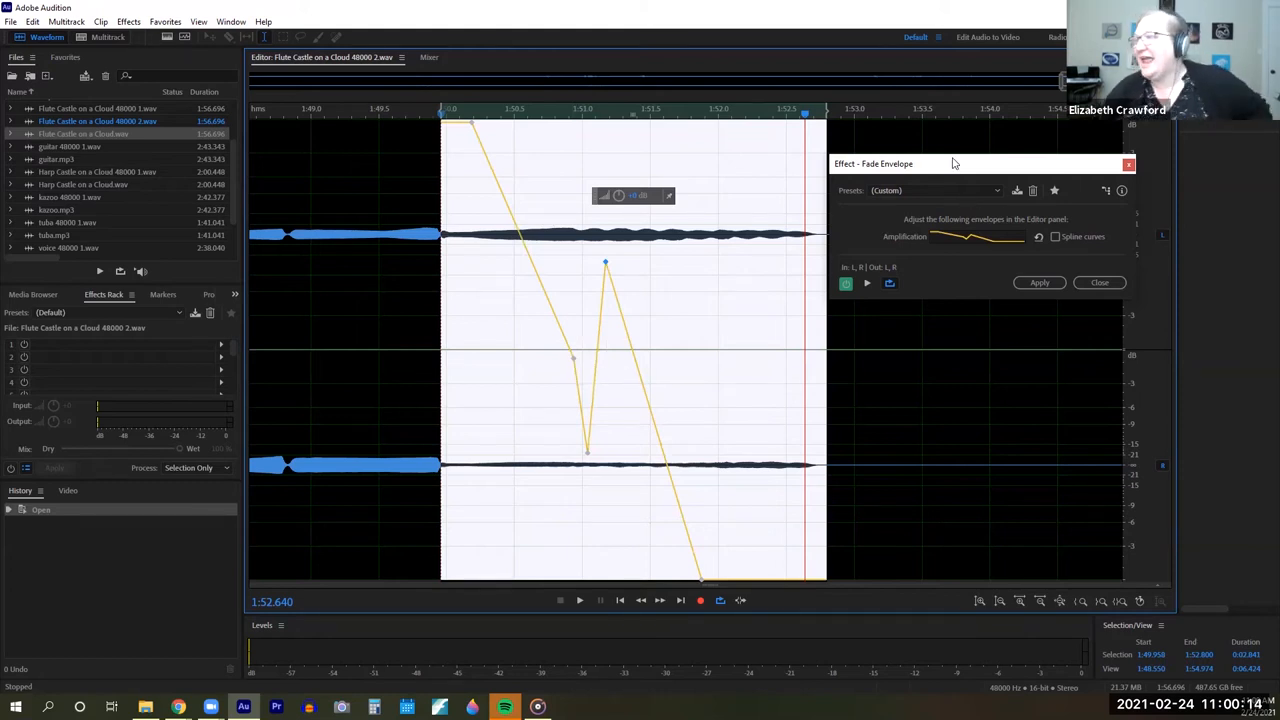
# - Apply the Bell Curve fade preset, preview it, and drag the curve to drop more steeply
pyautogui.click(935, 190)
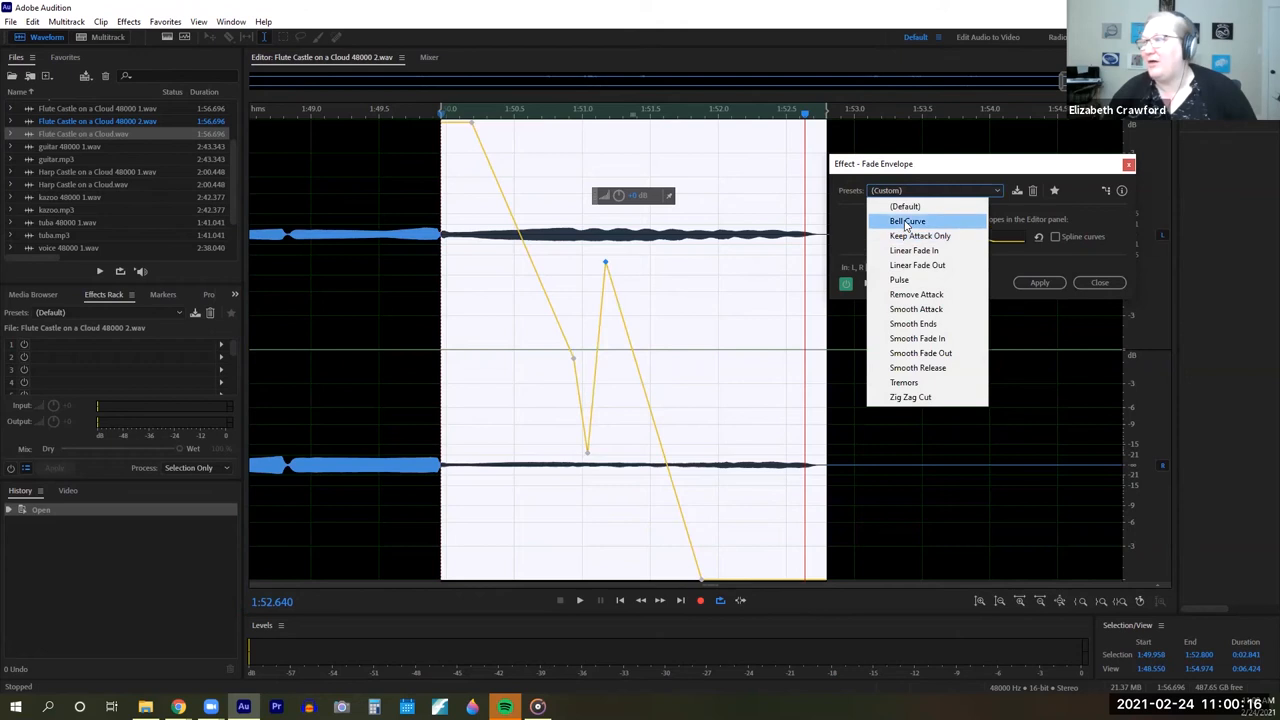
pyautogui.click(907, 221)
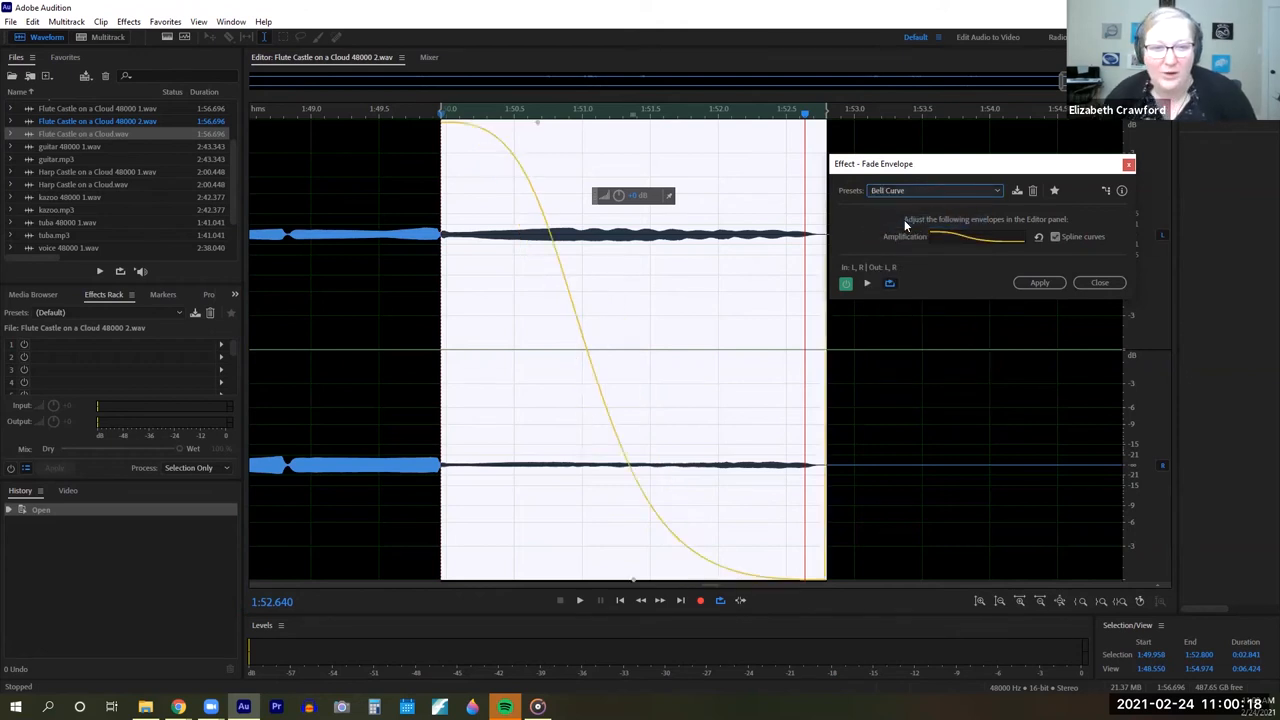
pyautogui.moveTo(790, 298)
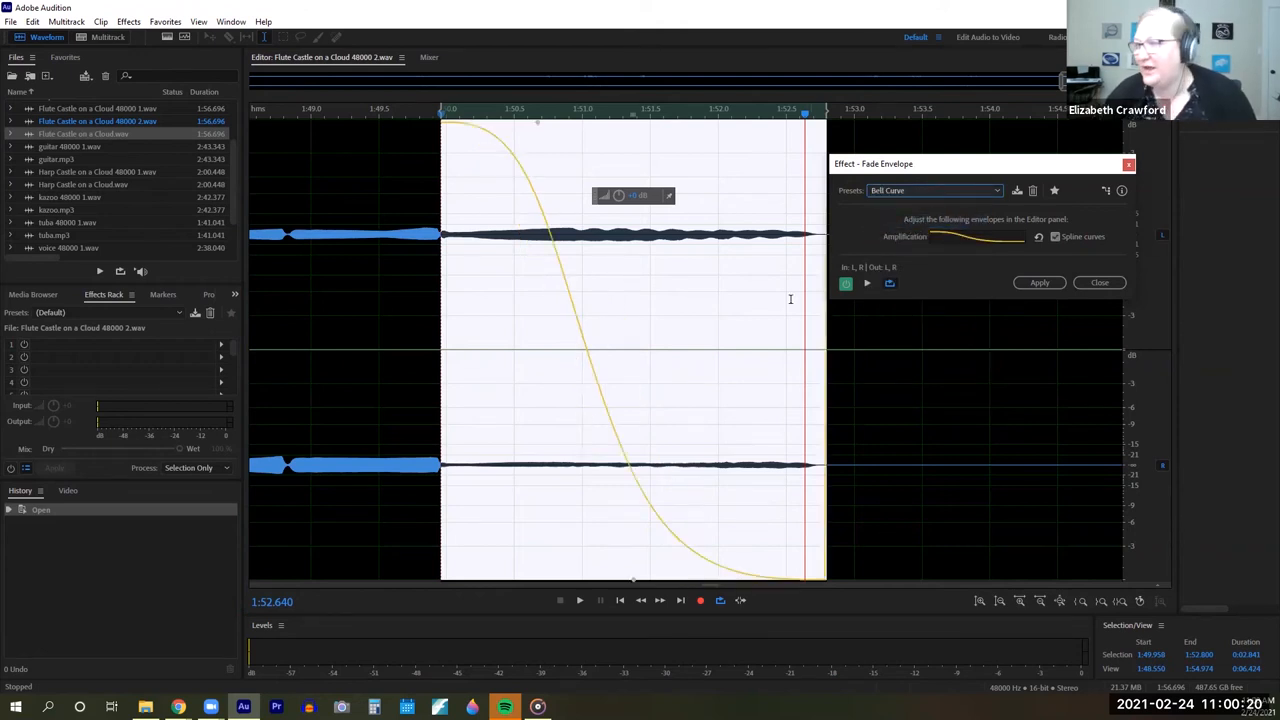
pyautogui.click(867, 283)
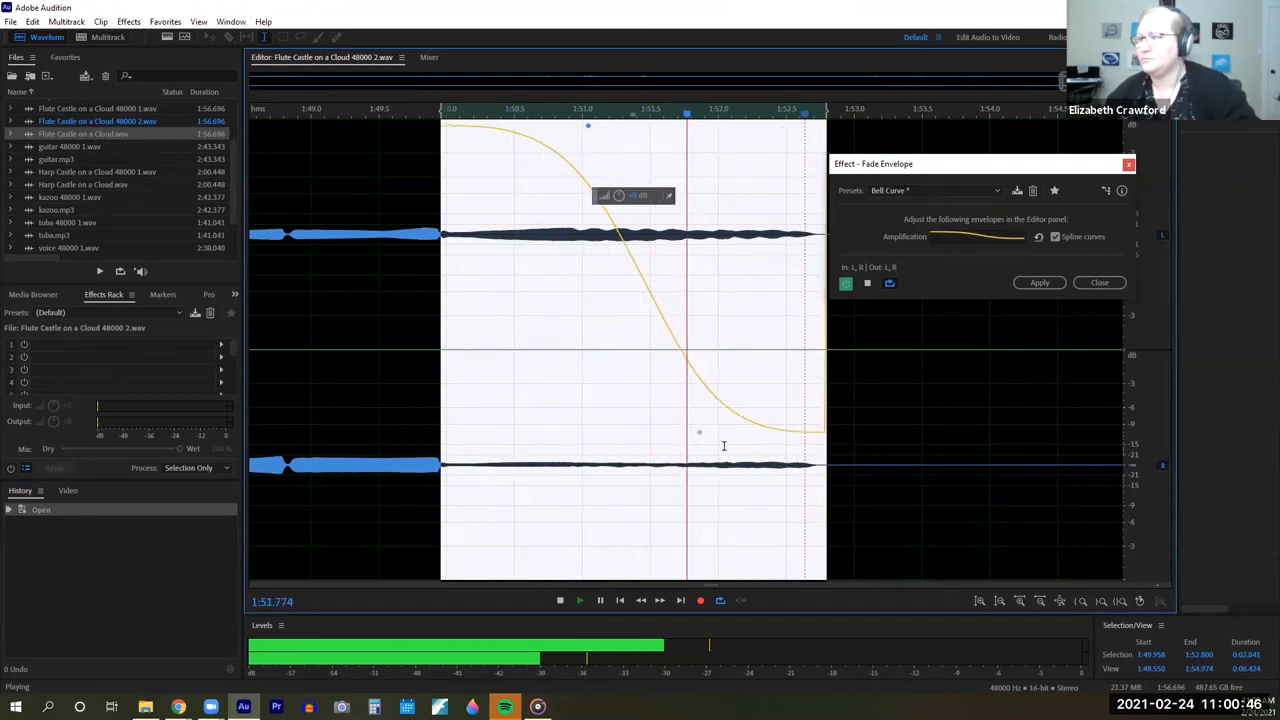
pyautogui.moveTo(700, 432); pyautogui.dragTo(588, 436)
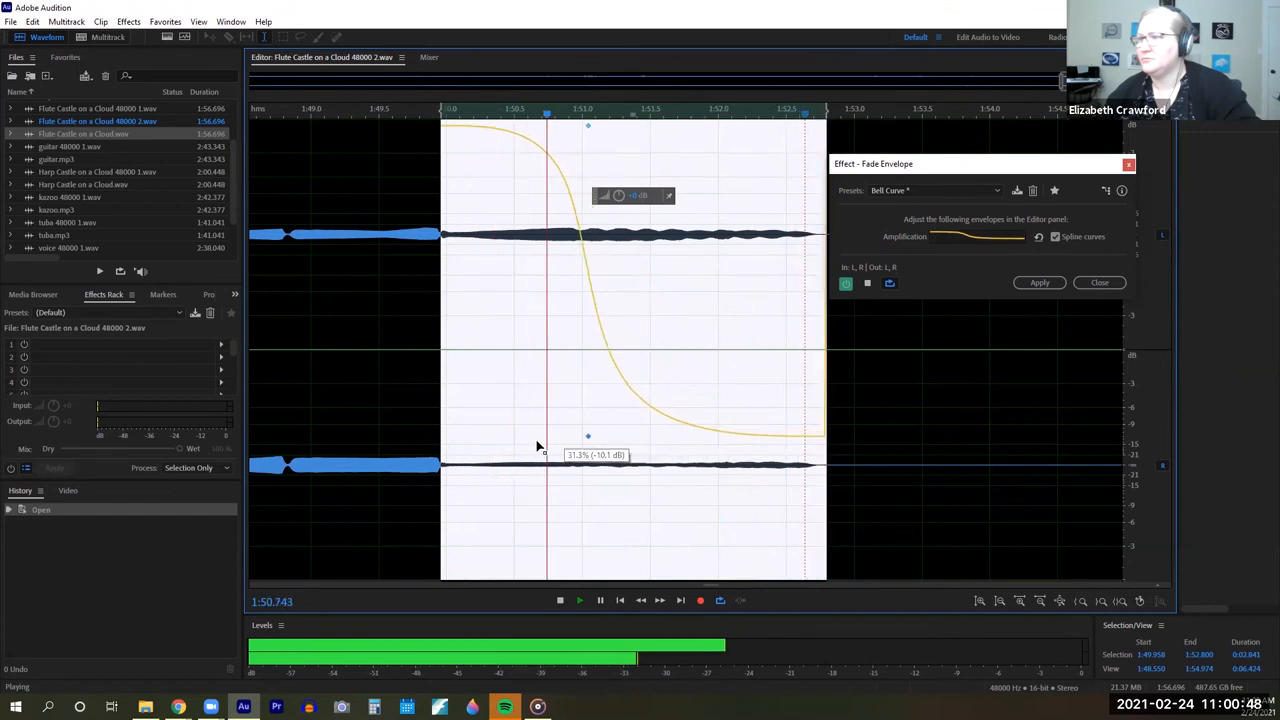